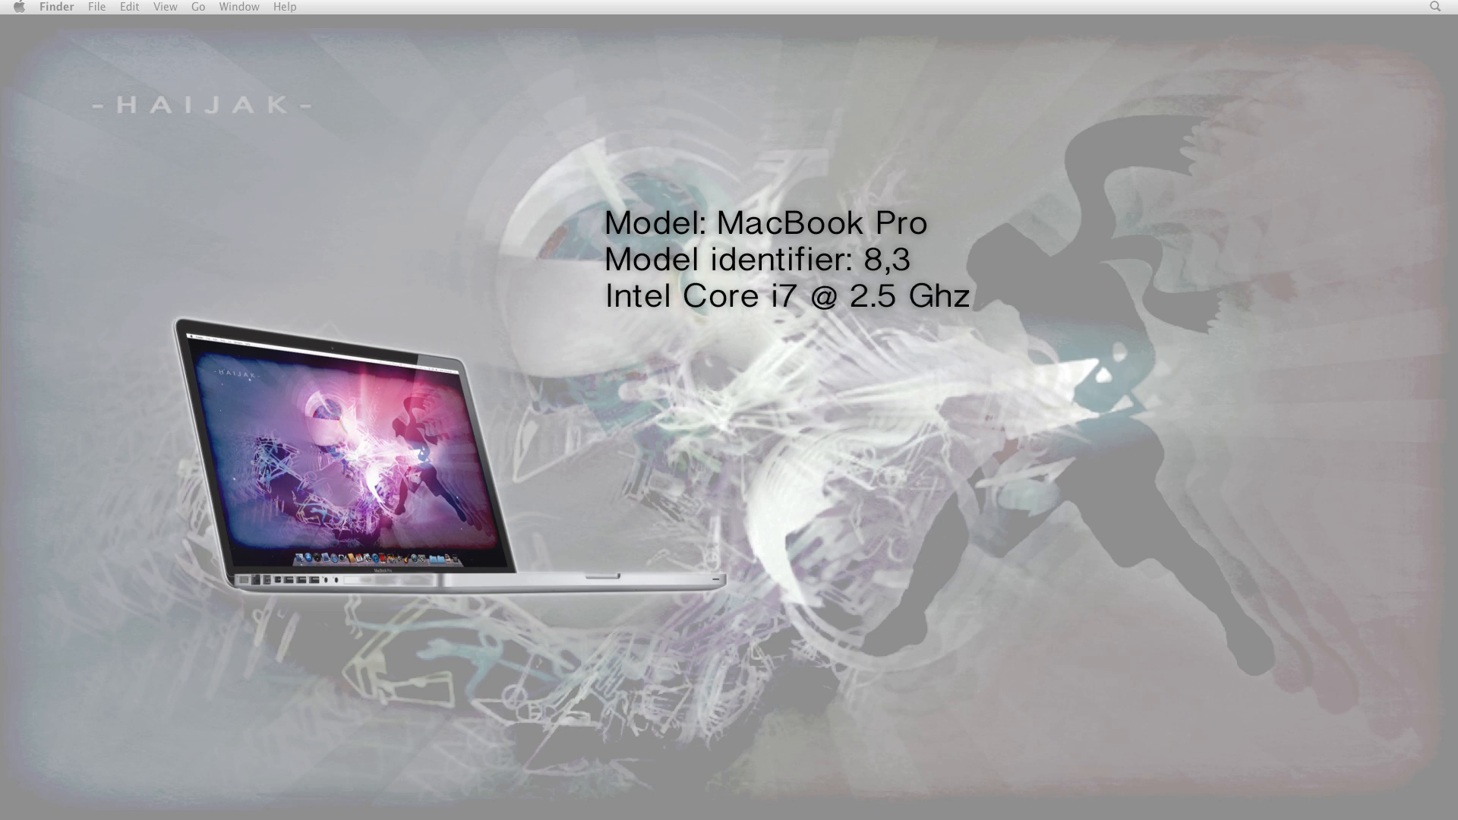
Enter '16GB Ram', then reveal the Modules menu's Online Library entry
text(16GB Ram)
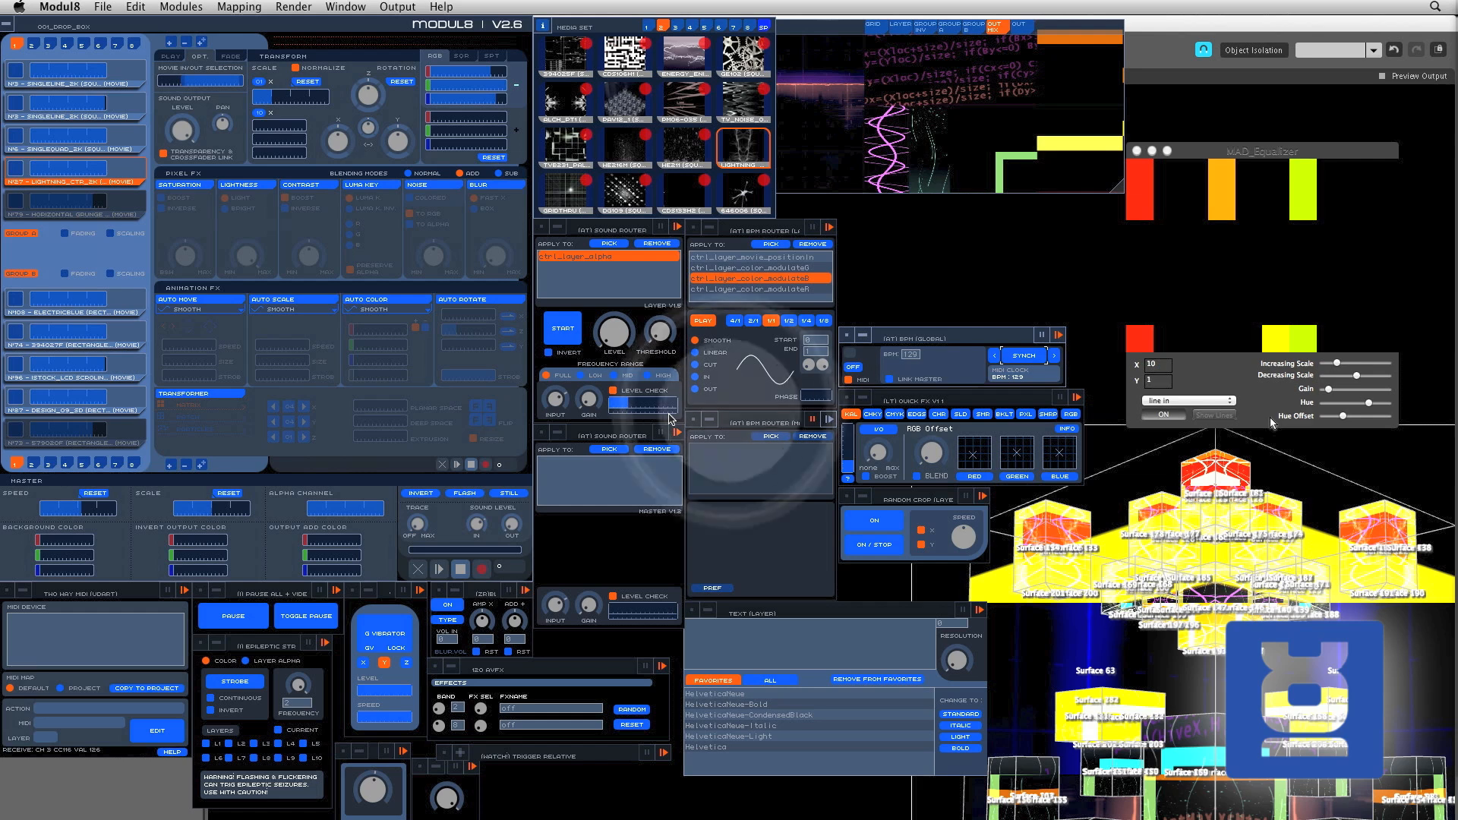
click(180, 7)
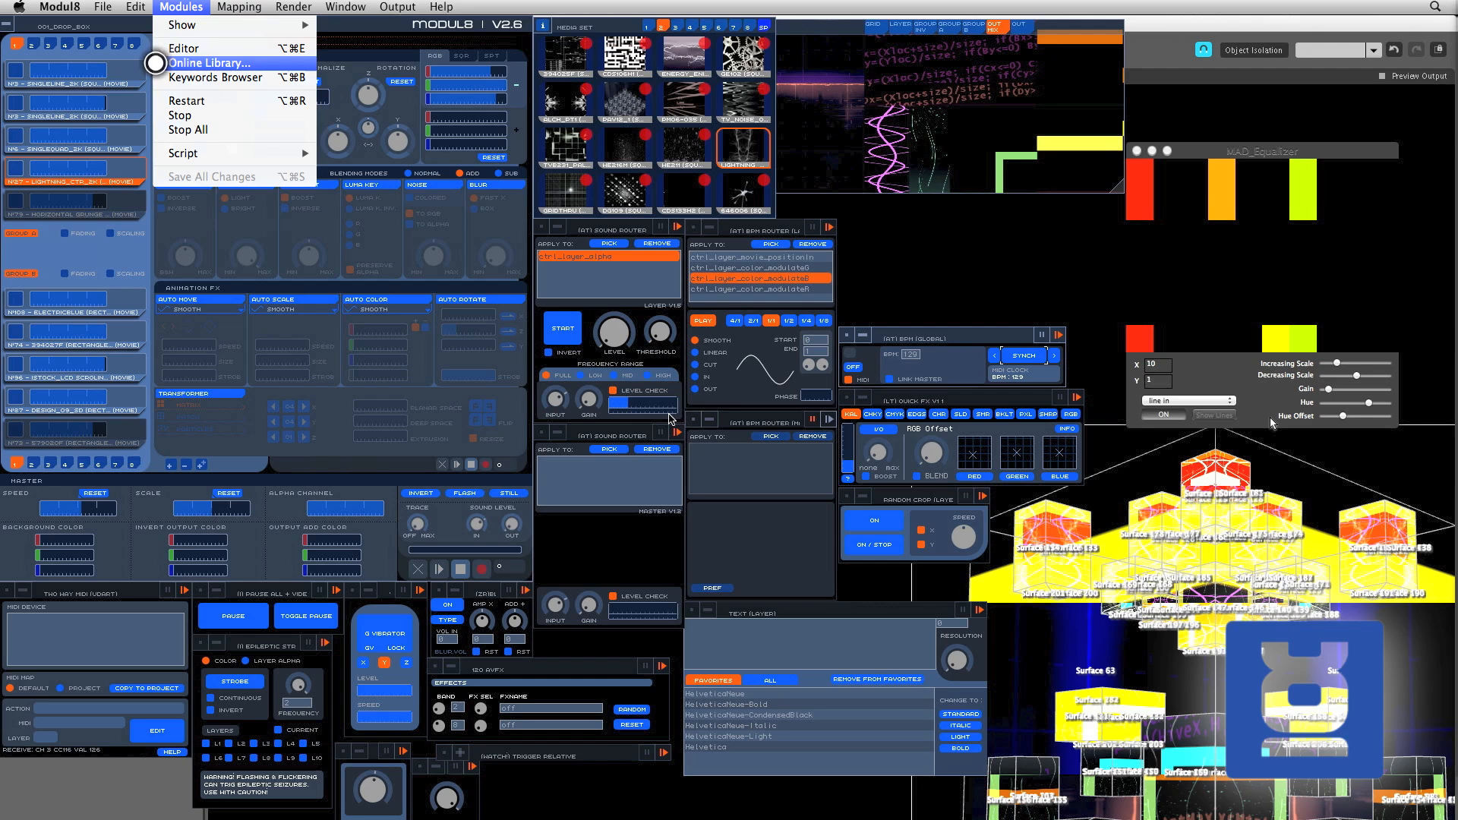
click(186, 7)
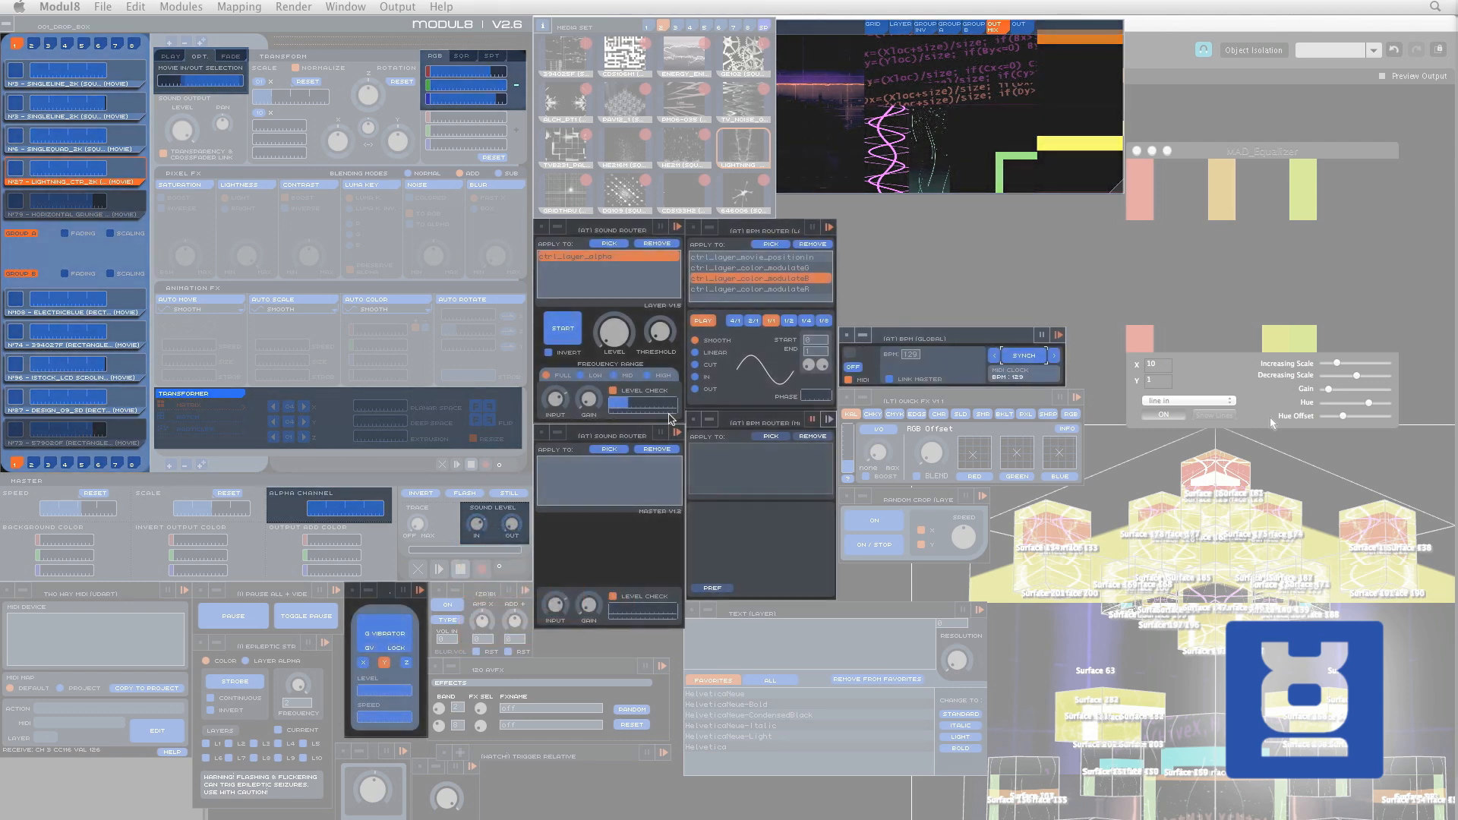
click(180, 6)
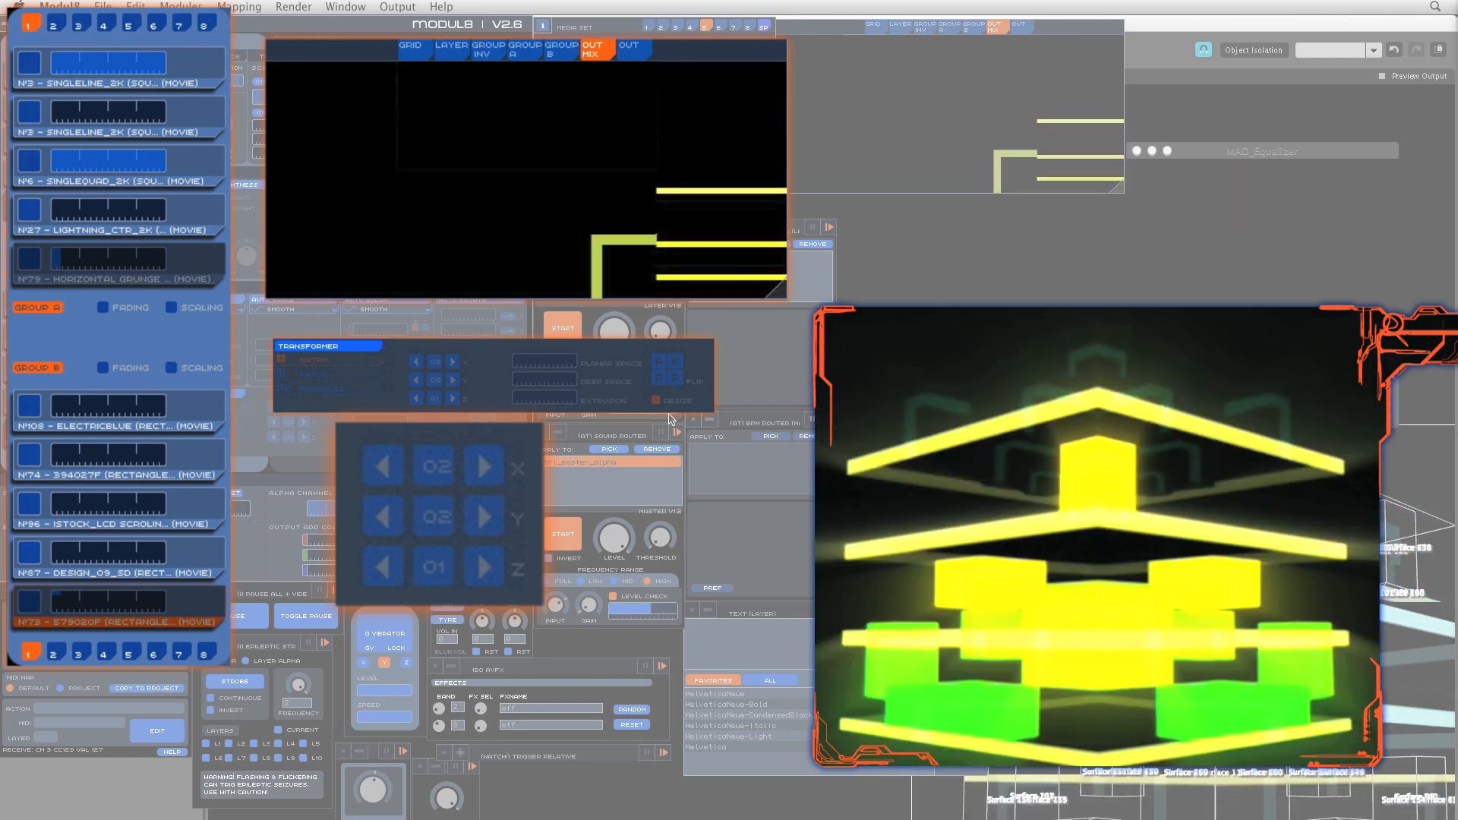
Select the N°79 Horizontal Grunge layer in the layer list
click(114, 264)
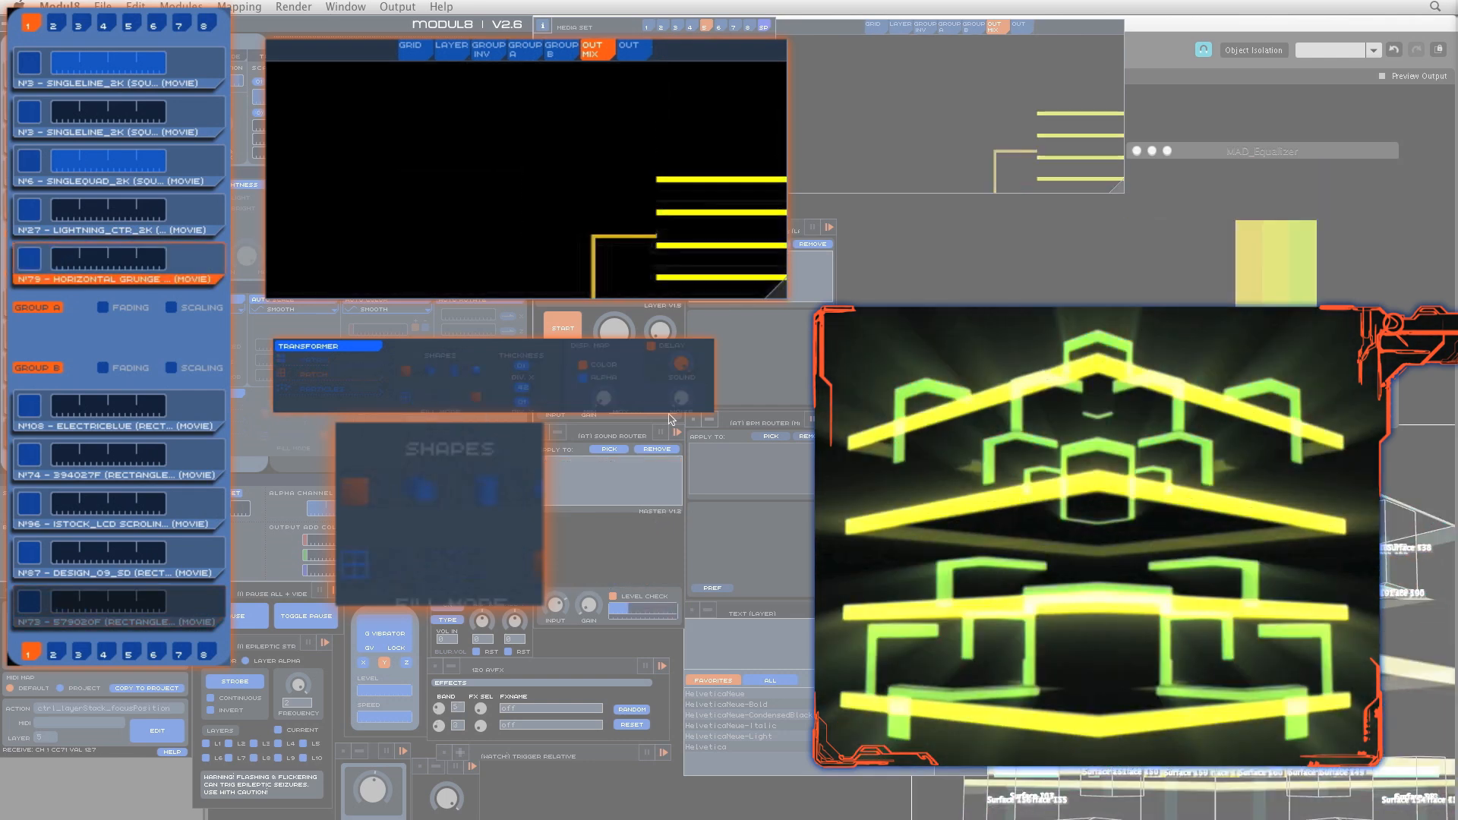